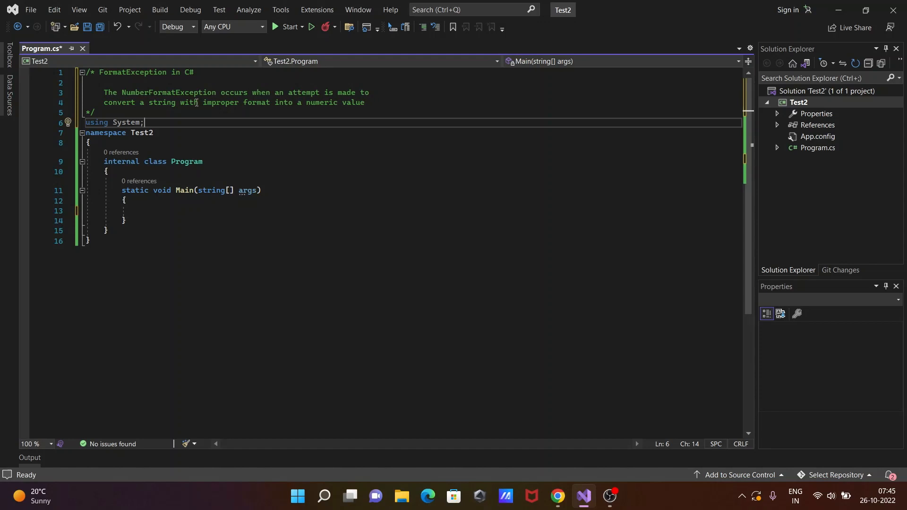
{"action": "mouse_move", "coordinate": [213, 104]}
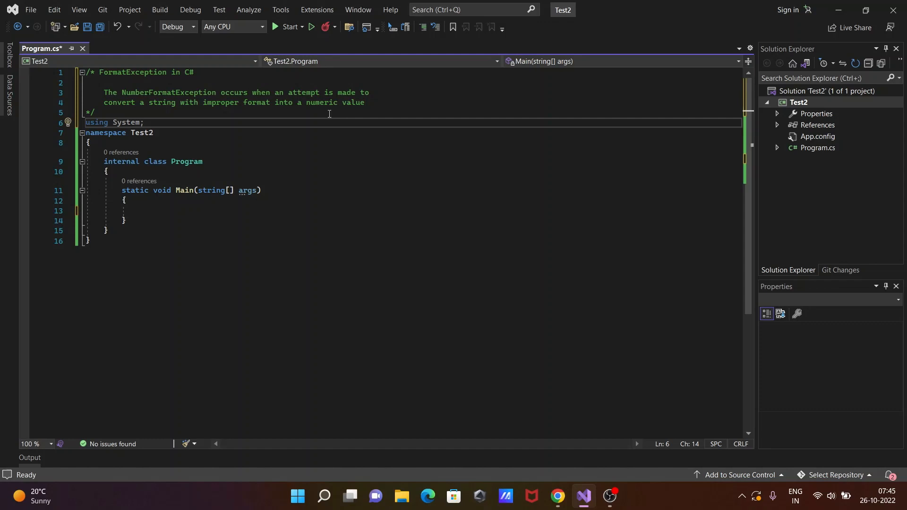
{"action": "mouse_move", "coordinate": [169, 187]}
{"action": "type", "text": "int["}
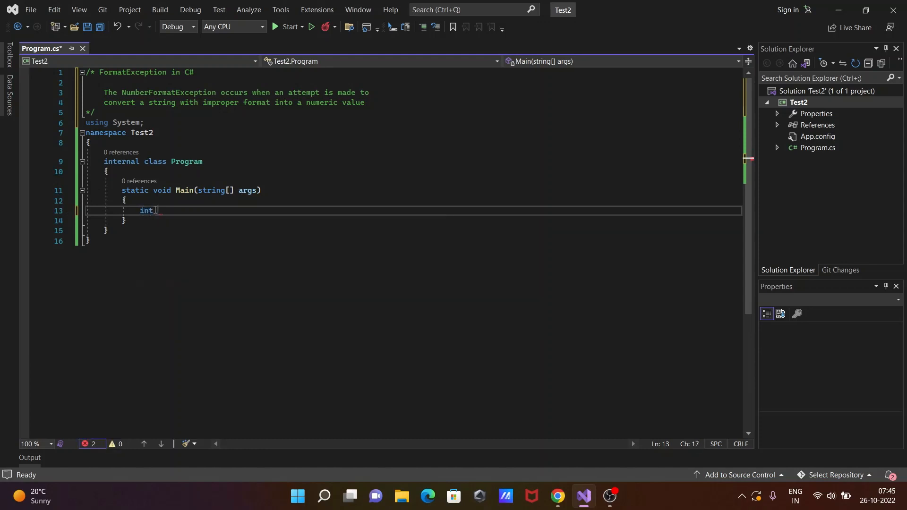
- Write 'int x = int.Parse("100");' in Main, accepting the Parse suggestion
{"action": "type", "text": "x = 0;"}
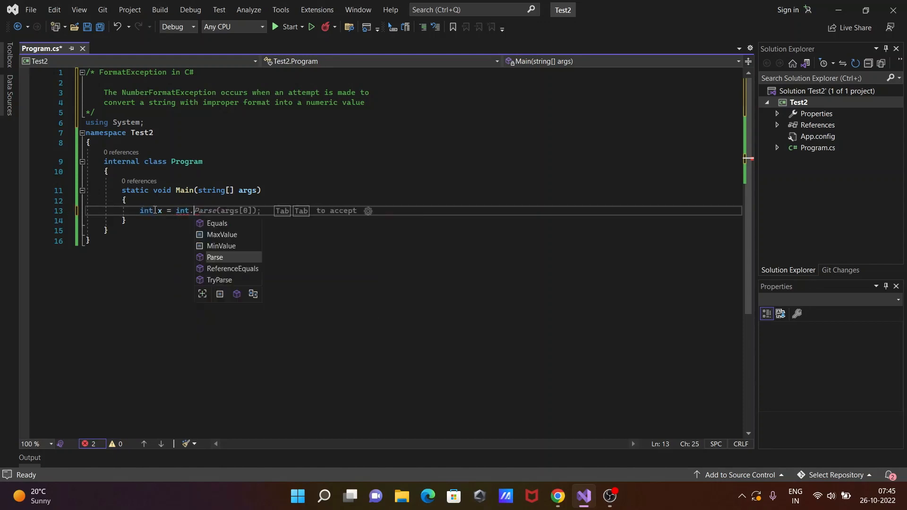
{"action": "type", "text": "P"}
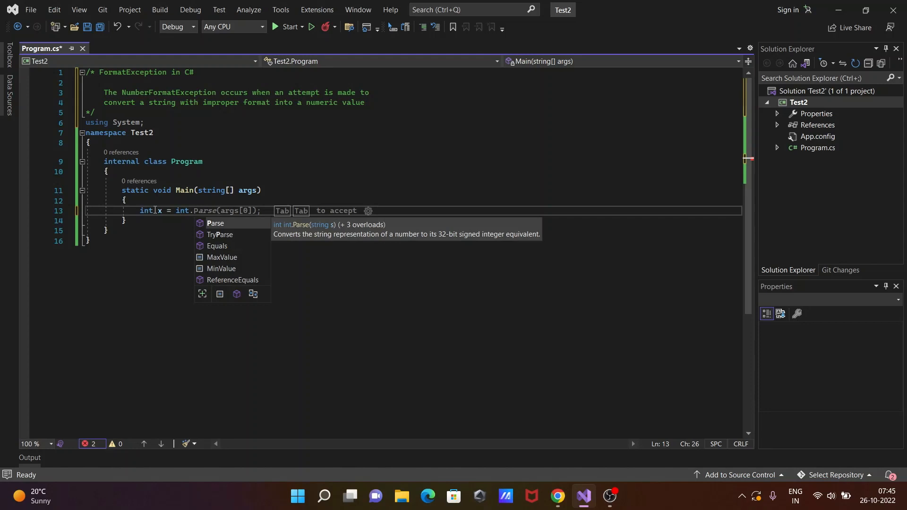
{"action": "key", "text": "Tab"}
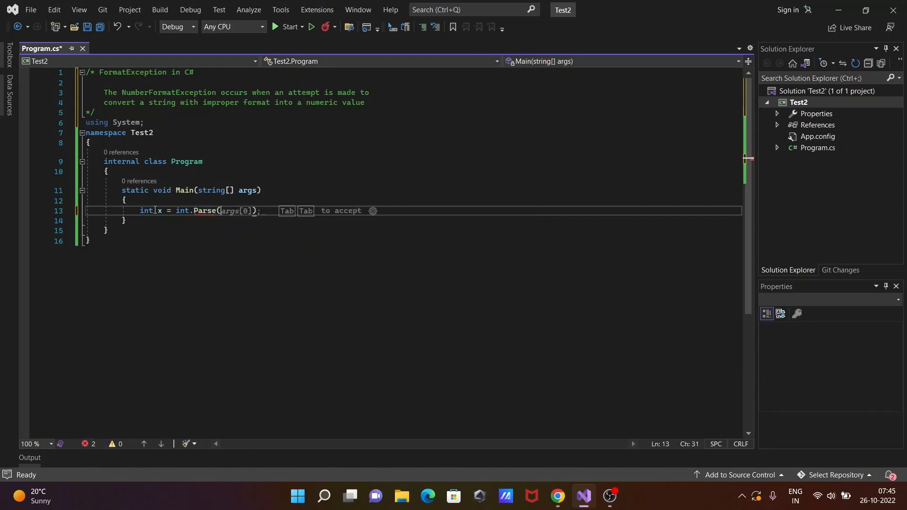
{"action": "type", "text": "\"1\""}
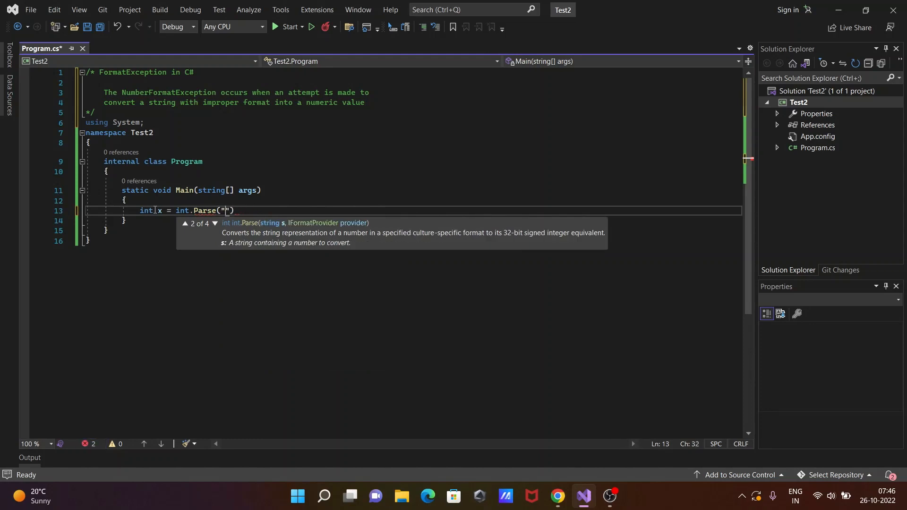
{"action": "type", "text": "100"}
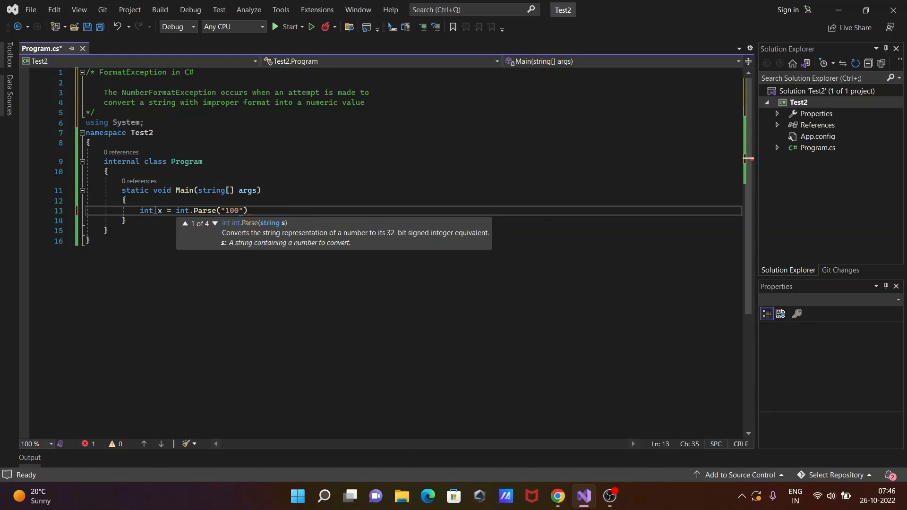
{"action": "type", "text": ";"}
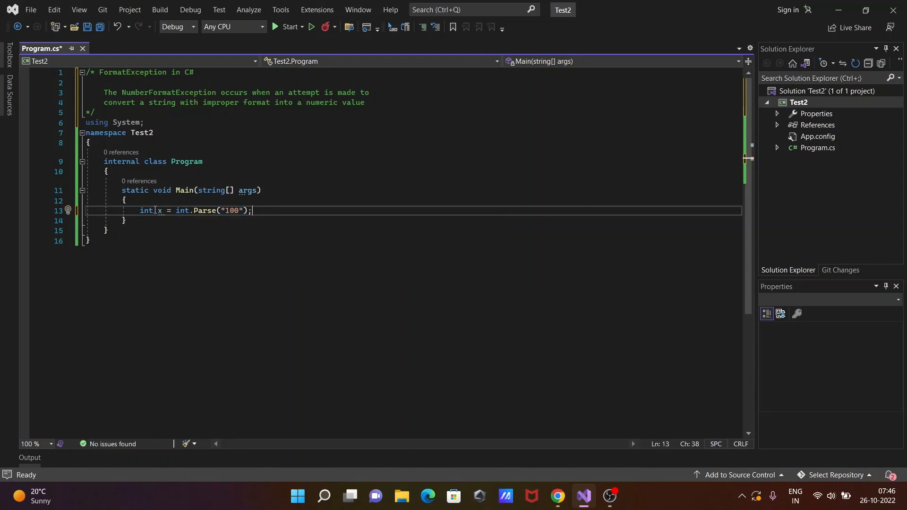
- Add 'Console.WriteLine(x);' by accepting the suggested print line
{"action": "type", "text": "C"}
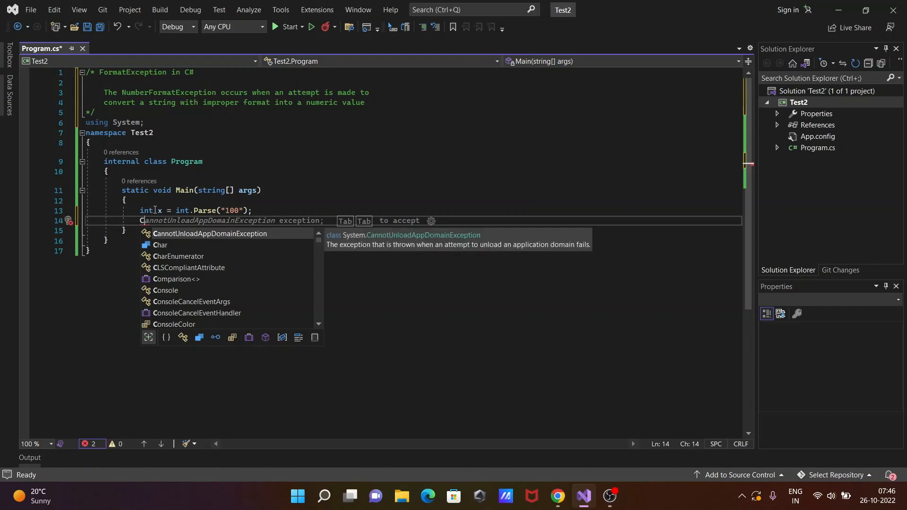
{"action": "type", "text": "Console.WriteLine(x);"}
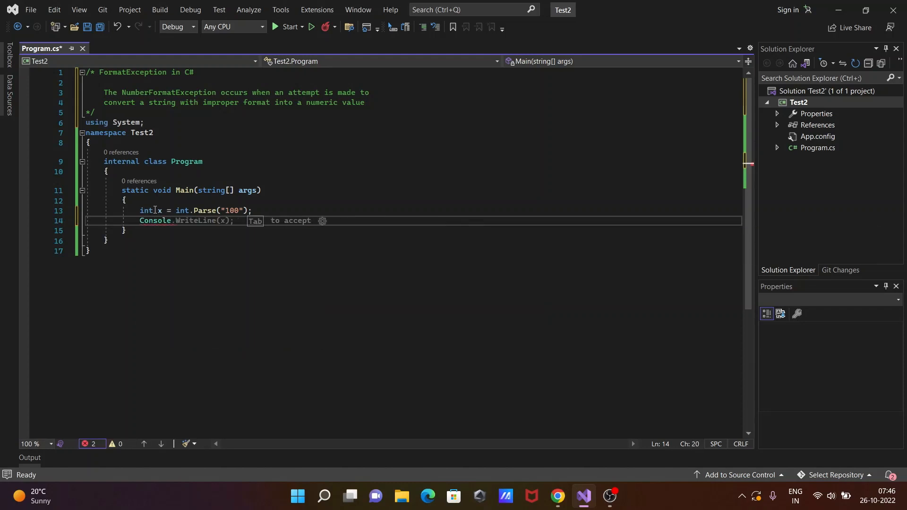
{"action": "key", "text": "Tab"}
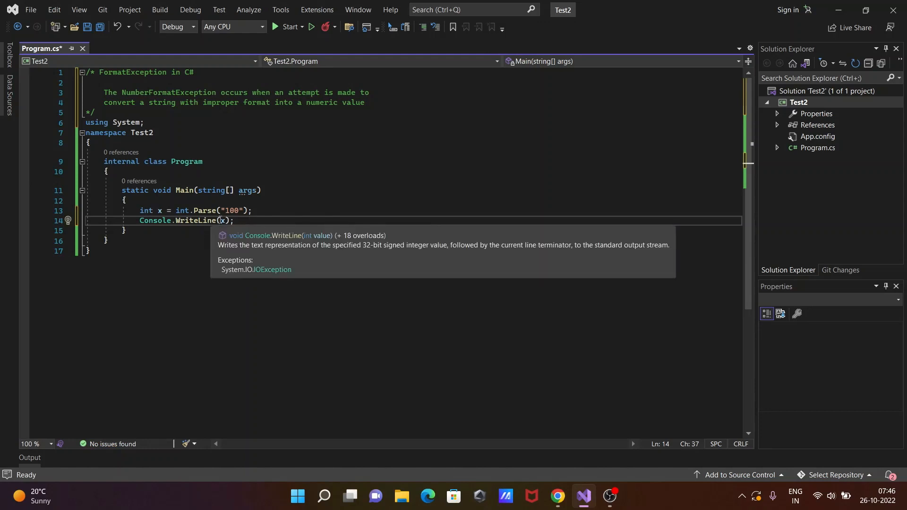
{"action": "mouse_move", "coordinate": [170, 218]}
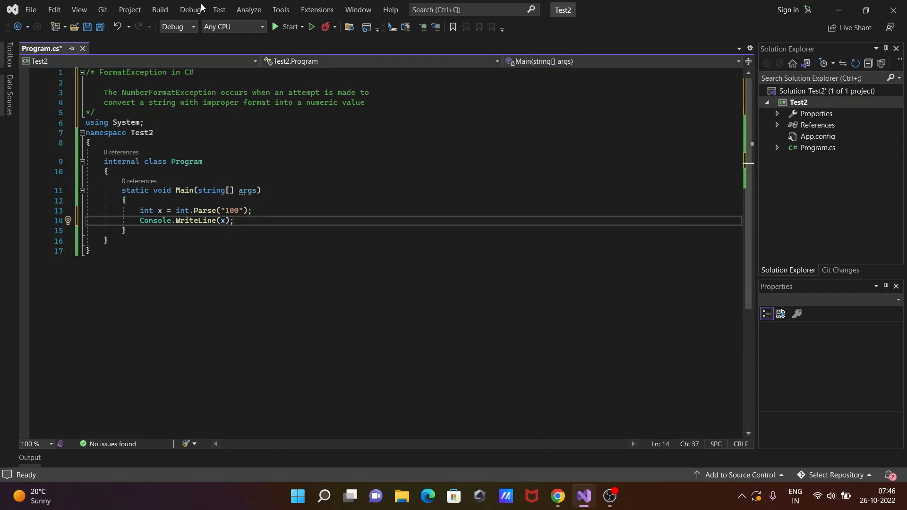
- Run the program without debugging, confirm it prints 100, and close the console
{"action": "left_click", "coordinate": [190, 9]}
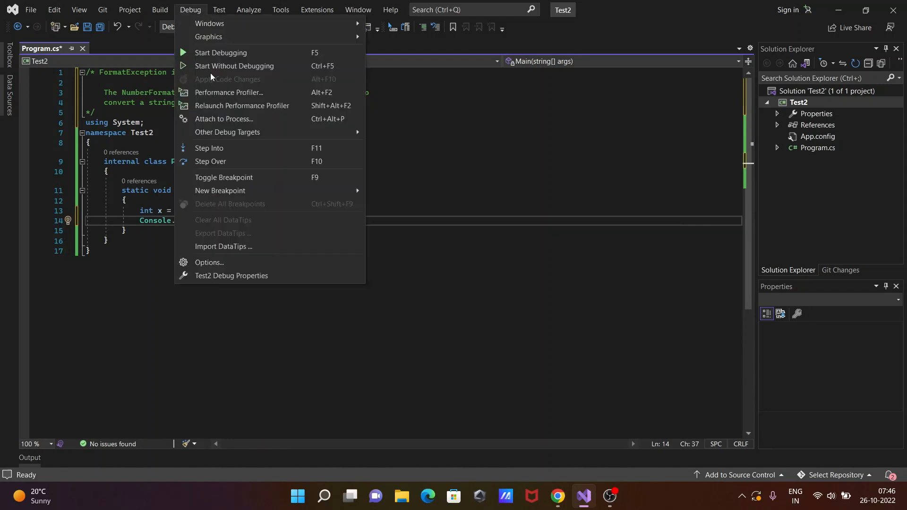
{"action": "left_click", "coordinate": [234, 65]}
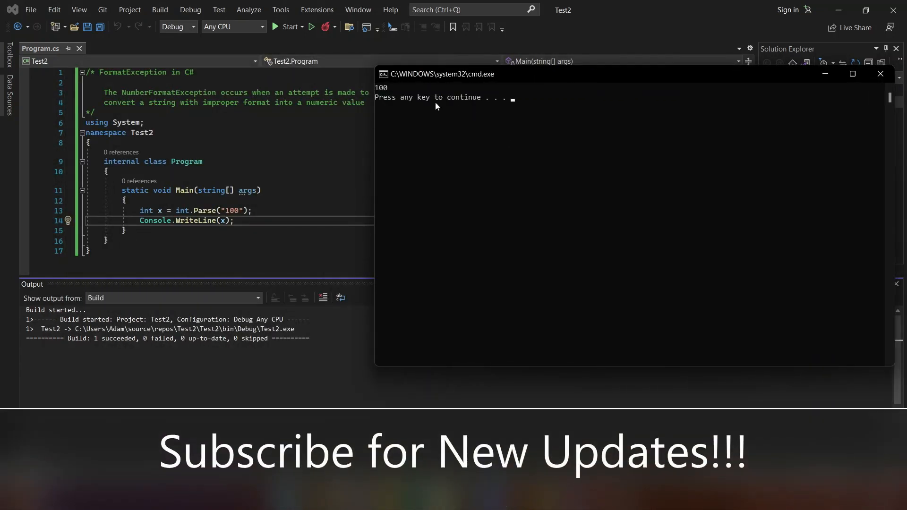
{"action": "key", "text": "enter"}
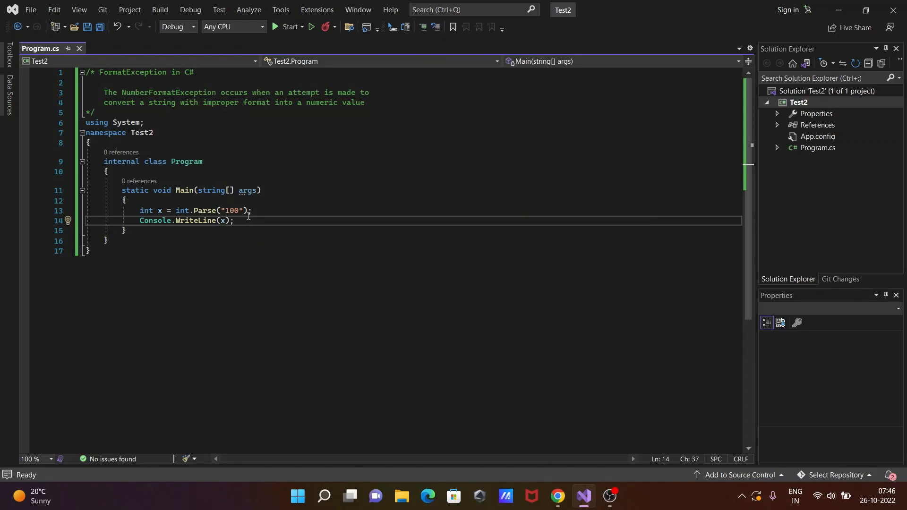
{"action": "left_click", "coordinate": [248, 210]}
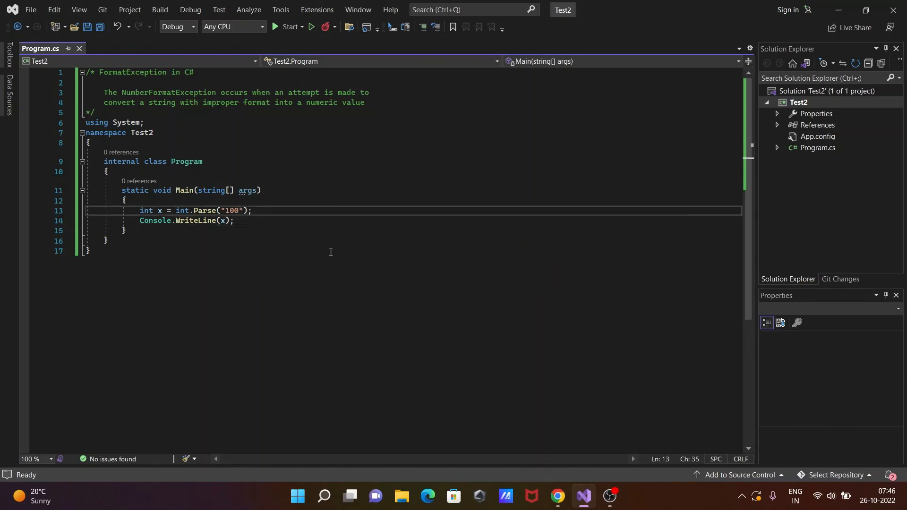
- Change the parsed string to "100k" and run it without debugging
{"action": "type", "text": "k"}
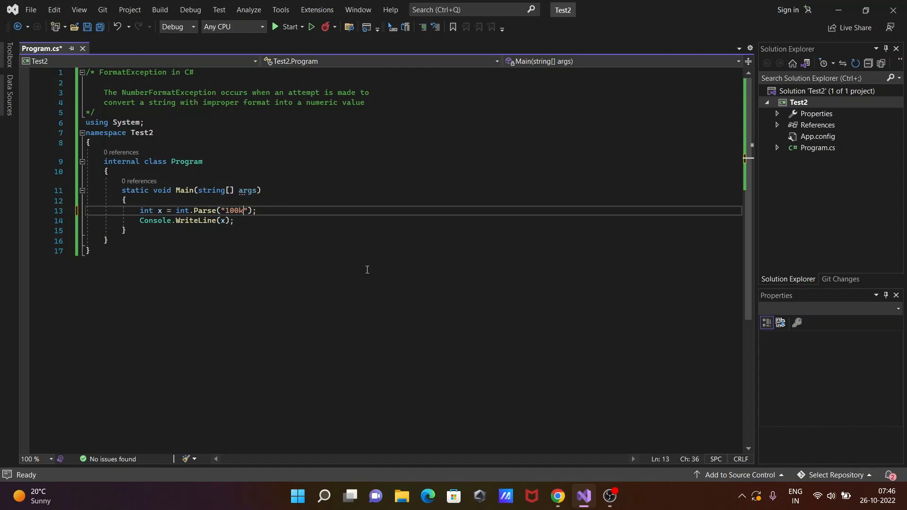
{"action": "left_click", "coordinate": [190, 9]}
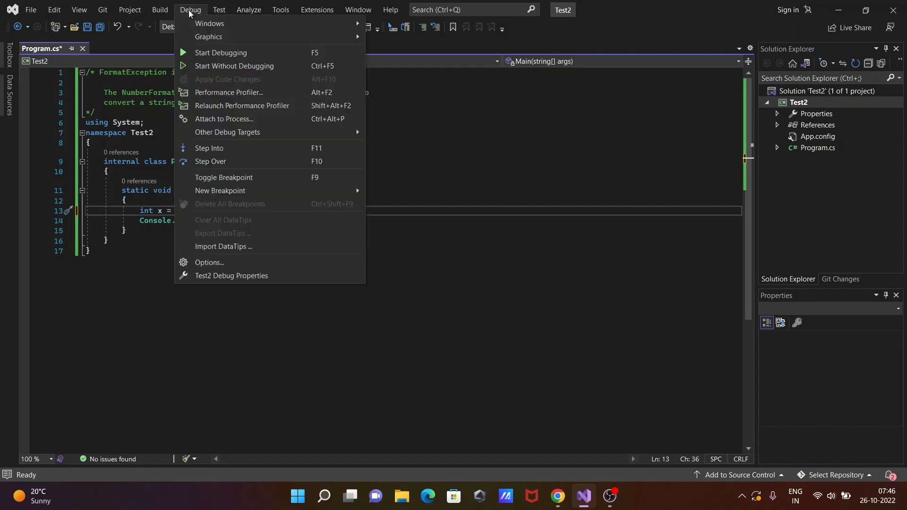
{"action": "left_click", "coordinate": [234, 66]}
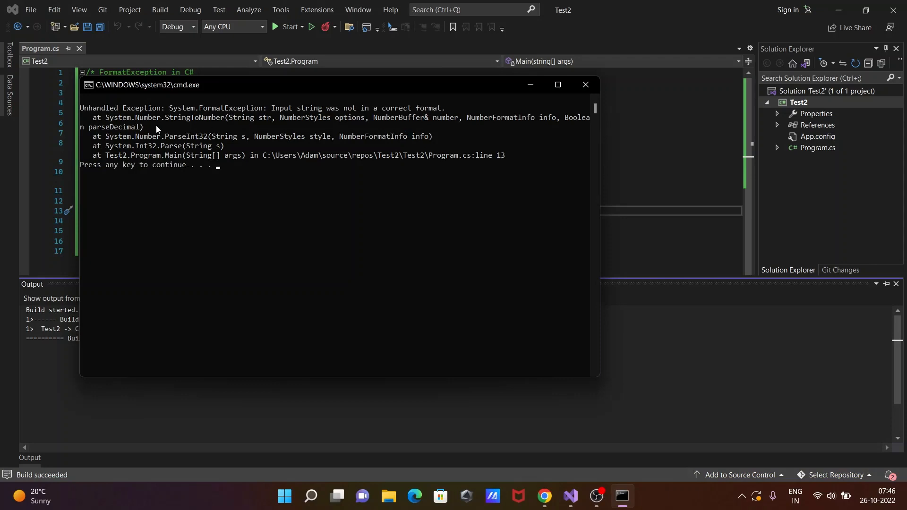
{"action": "mouse_move", "coordinate": [234, 120]}
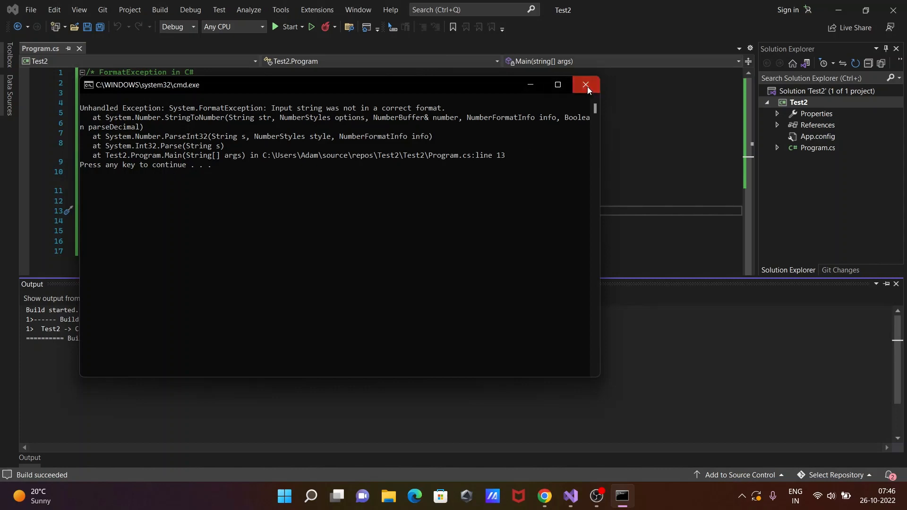
- Close the exception console and rerun the program without debugging
{"action": "left_click", "coordinate": [586, 85]}
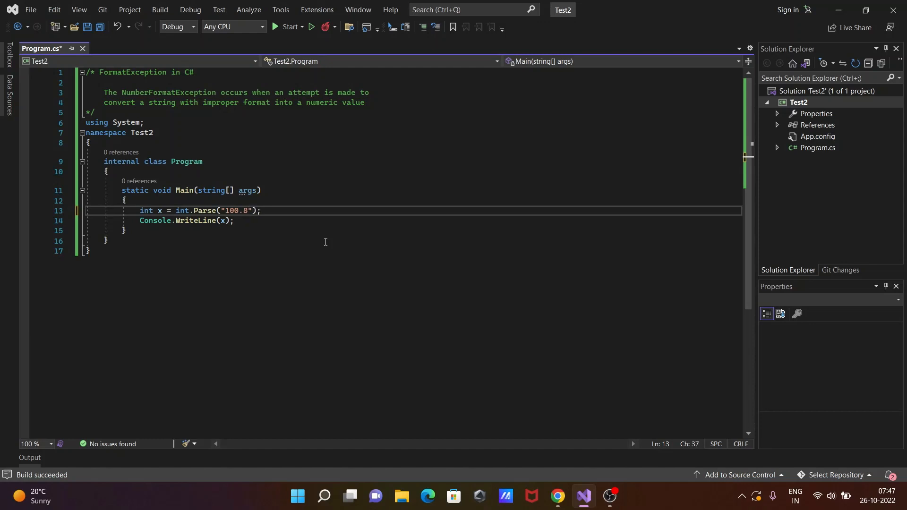
{"action": "left_click", "coordinate": [189, 9]}
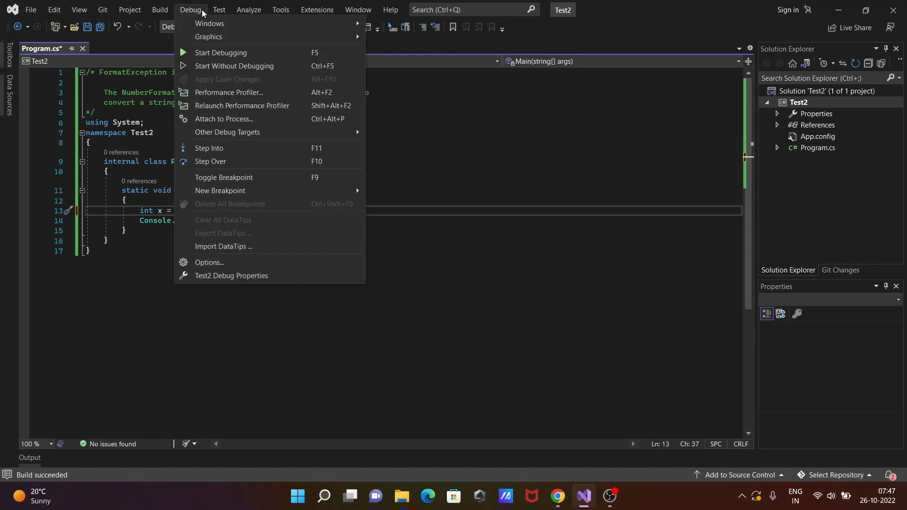
{"action": "left_click", "coordinate": [234, 65]}
{"action": "type", "text": "try {"}
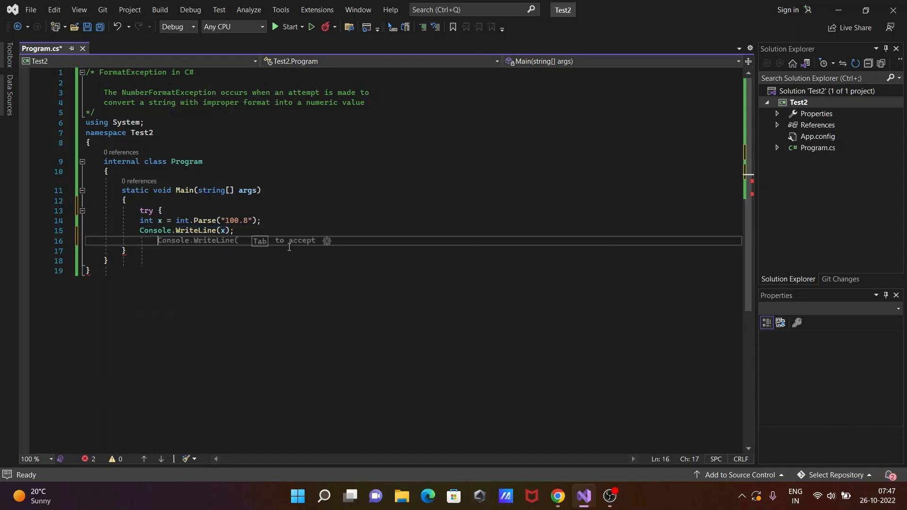
- Add a 'catch(Exception e)' block after the try and start its body
{"action": "type", "text": "ca"}
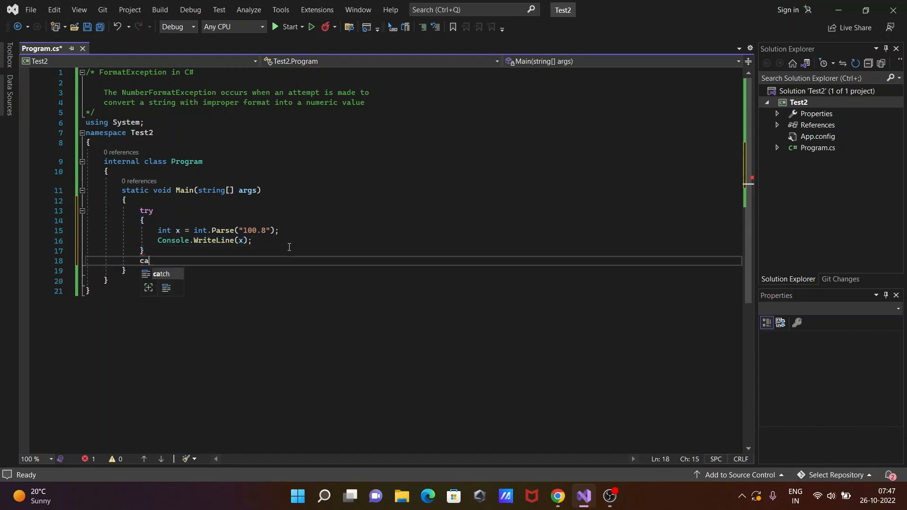
{"action": "type", "text": "tch"}
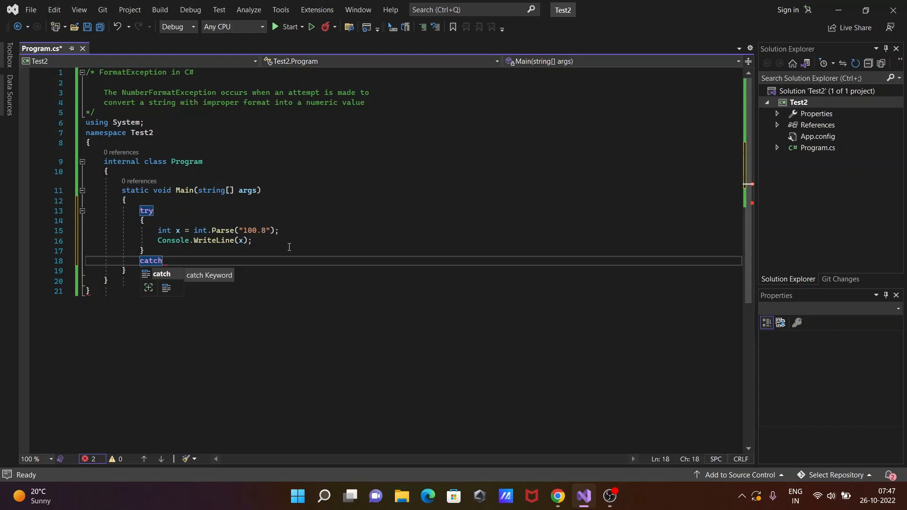
{"action": "type", "text": "()"}
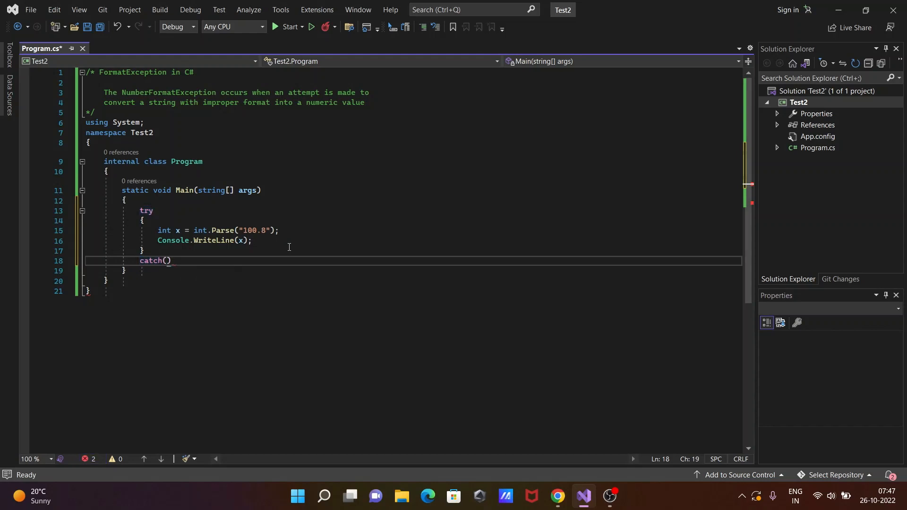
{"action": "type", "text": "Exce"}
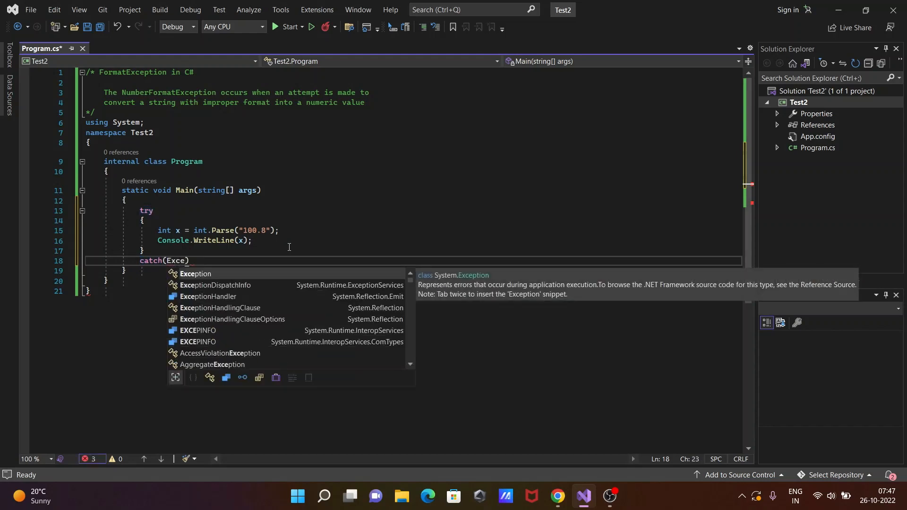
{"action": "type", "text": "Exception e"}
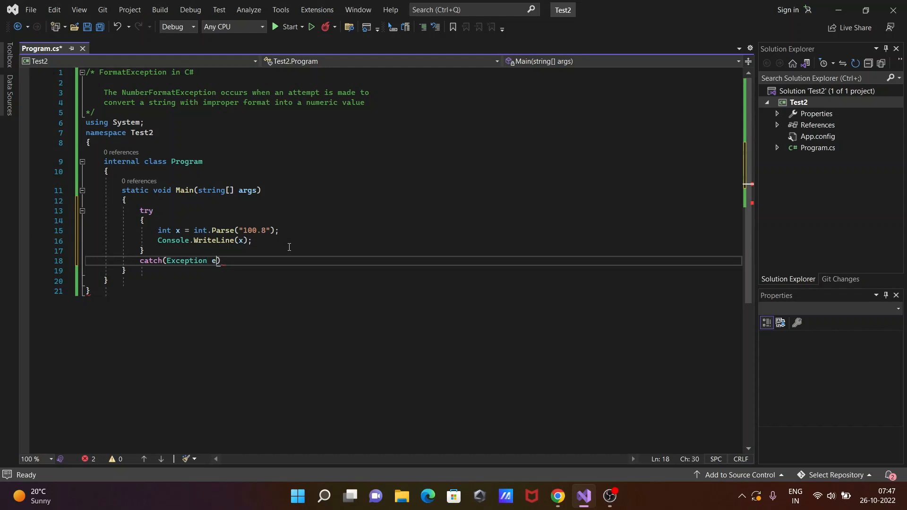
{"action": "key", "text": "enter"}
{"action": "type", "text": "Console.WriteLine(e.ToString());"}
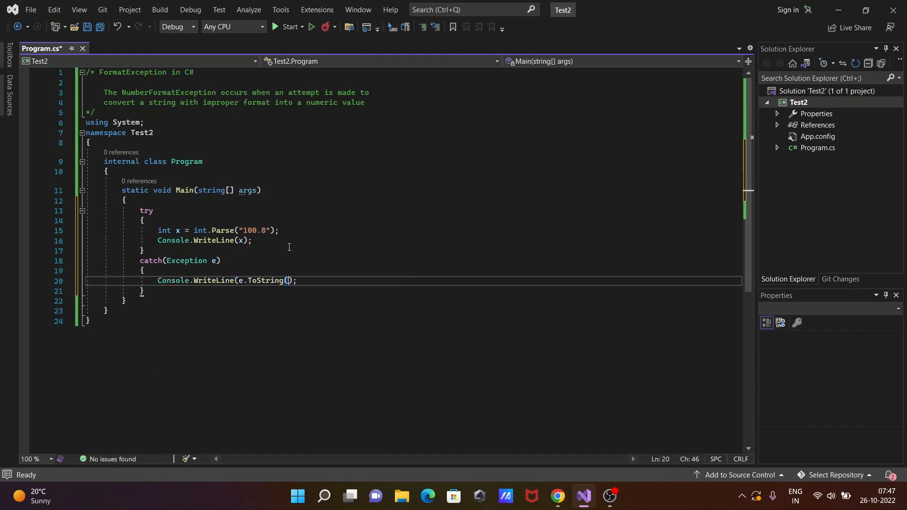
- Make the catch body print "FormatException Occur = " + e
{"action": "key", "text": "BackSpace"}
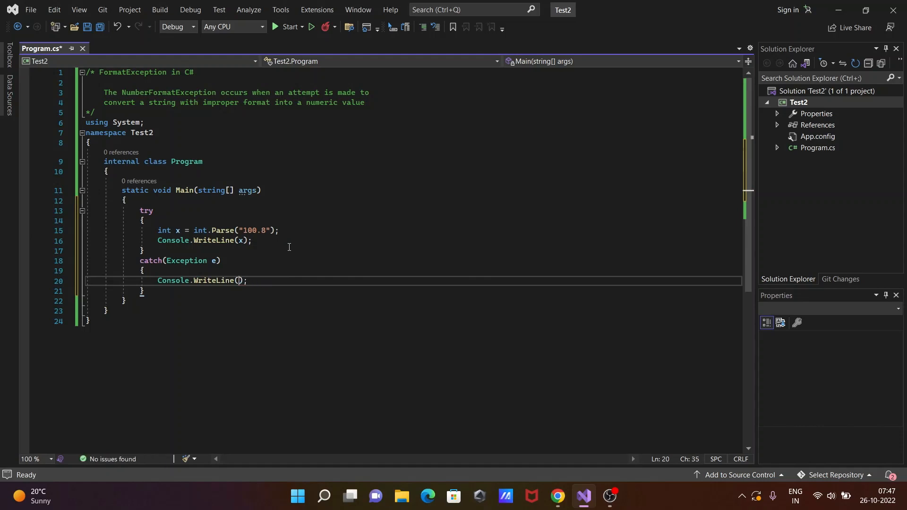
{"action": "type", "text": "Fo\""}
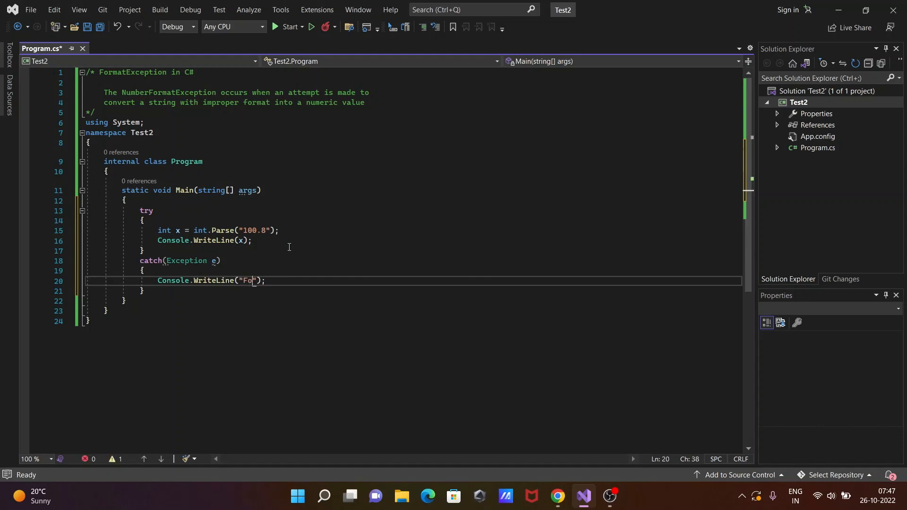
{"action": "type", "text": "rmat"}
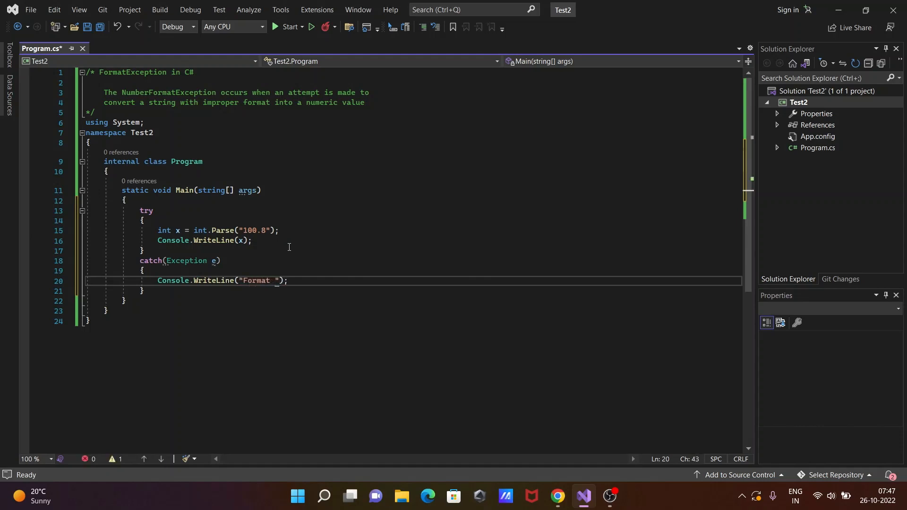
{"action": "type", "text": "Exception Occur"}
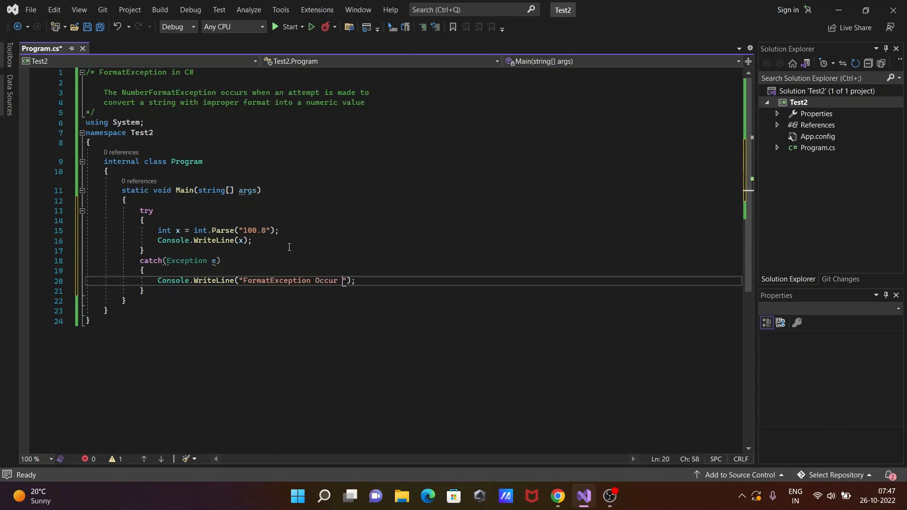
{"action": "type", "text": "="}
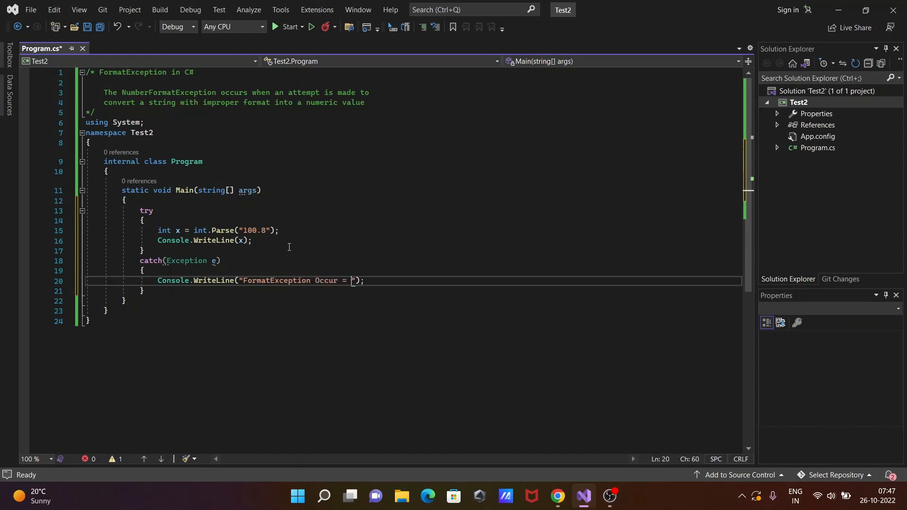
{"action": "type", "text": "+"}
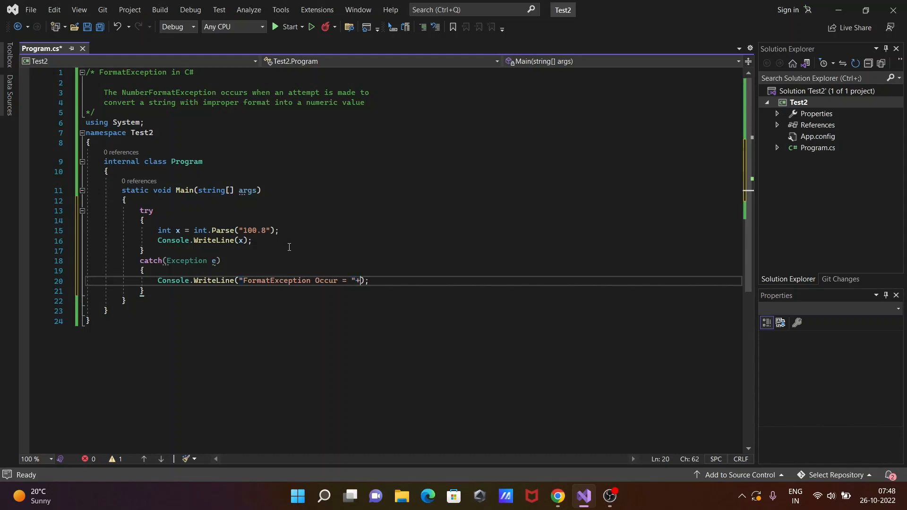
{"action": "type", "text": "e"}
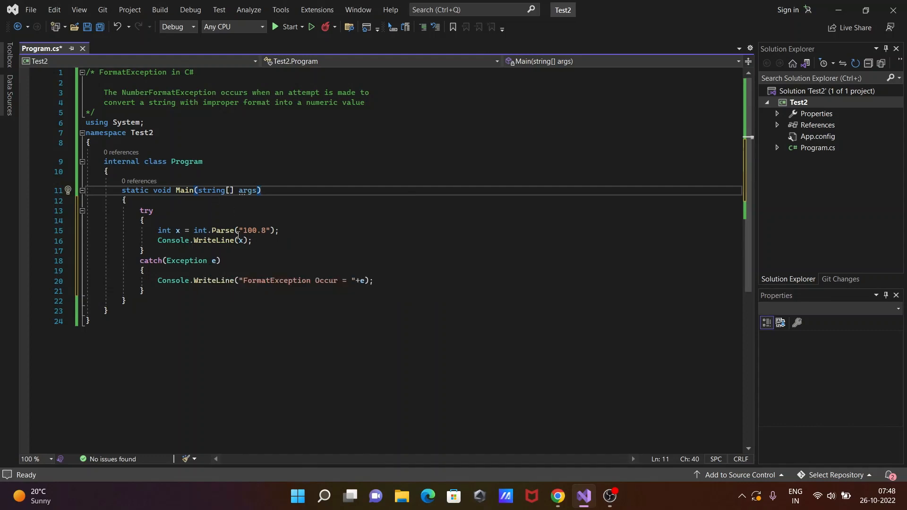
{"action": "mouse_move", "coordinate": [199, 254]}
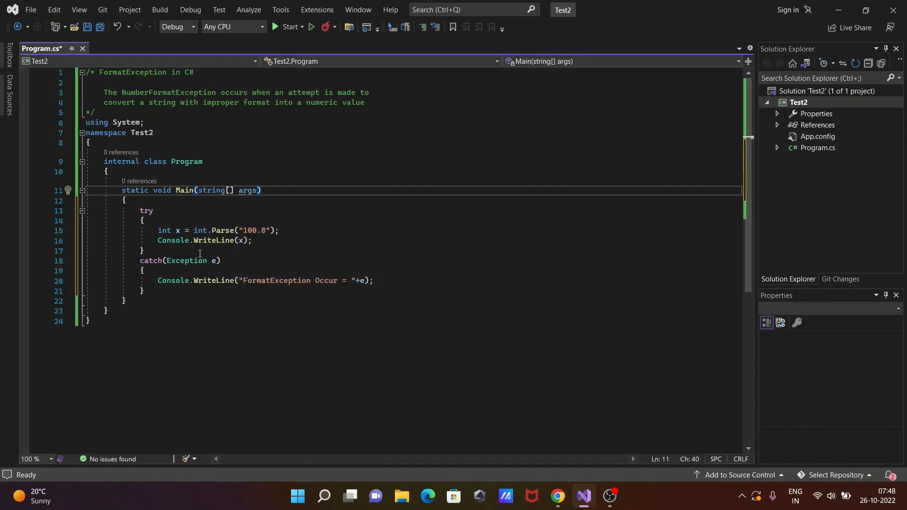
{"action": "mouse_move", "coordinate": [187, 260]}
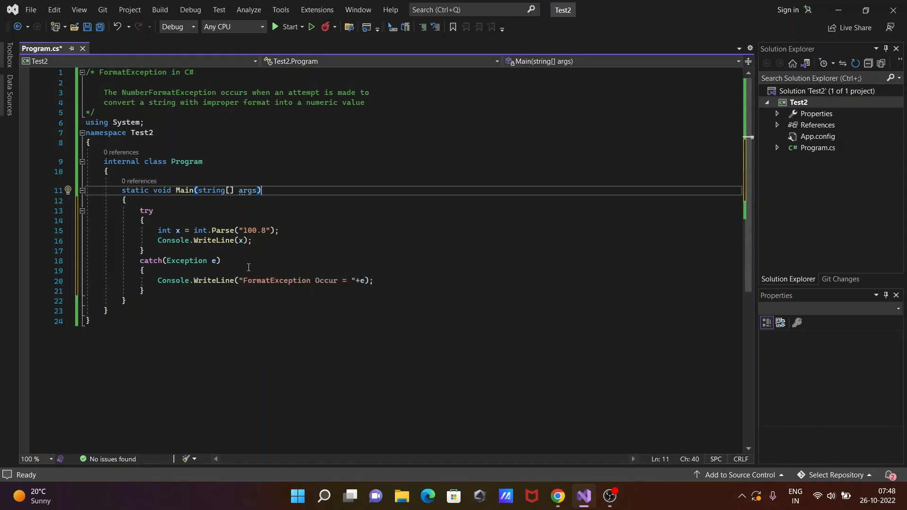
- Edit the Parse argument from "100.8" to "100k.7"
{"action": "left_click", "coordinate": [264, 229]}
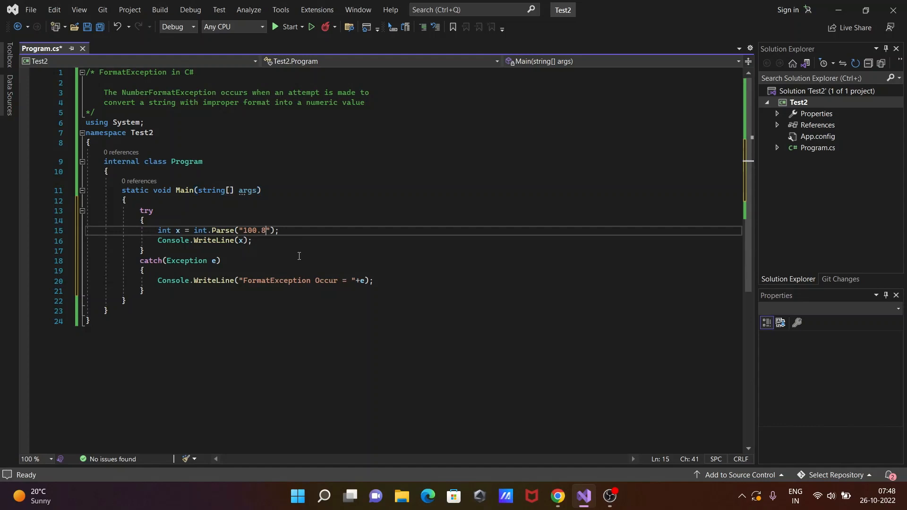
{"action": "key", "text": "Backspace"}
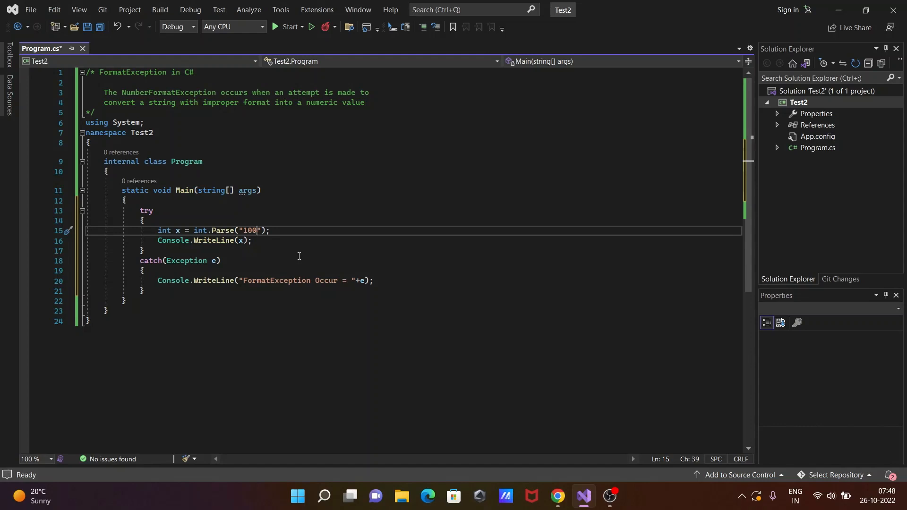
{"action": "type", "text": "k"}
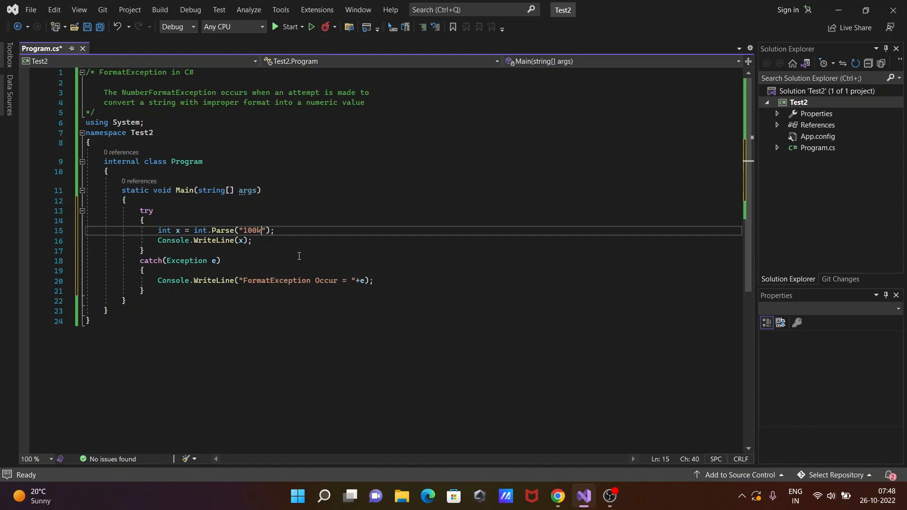
{"action": "type", "text": ".7"}
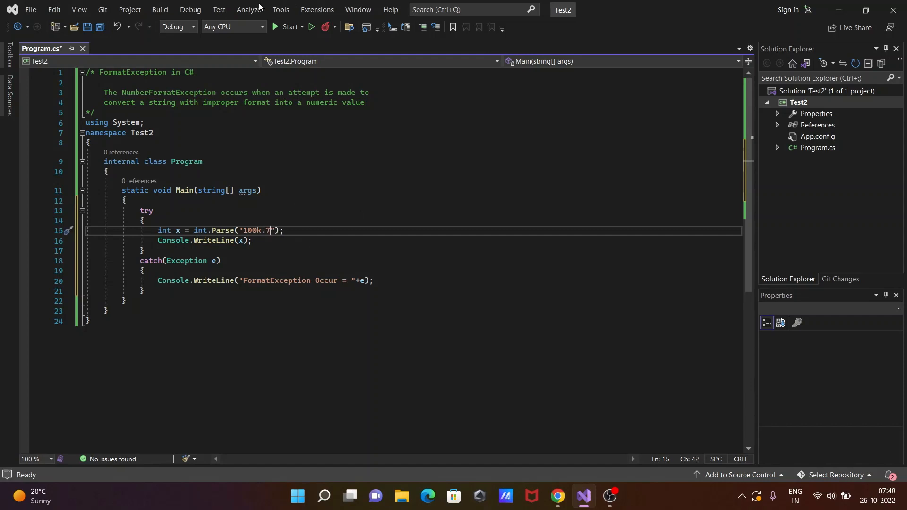
- Run without debugging to show the caught FormatException details
{"action": "left_click", "coordinate": [189, 9]}
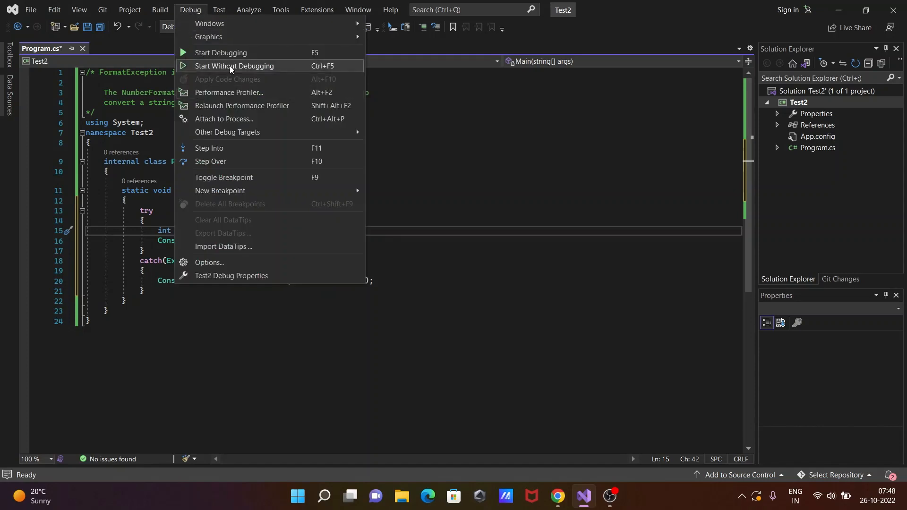
{"action": "left_click", "coordinate": [234, 65]}
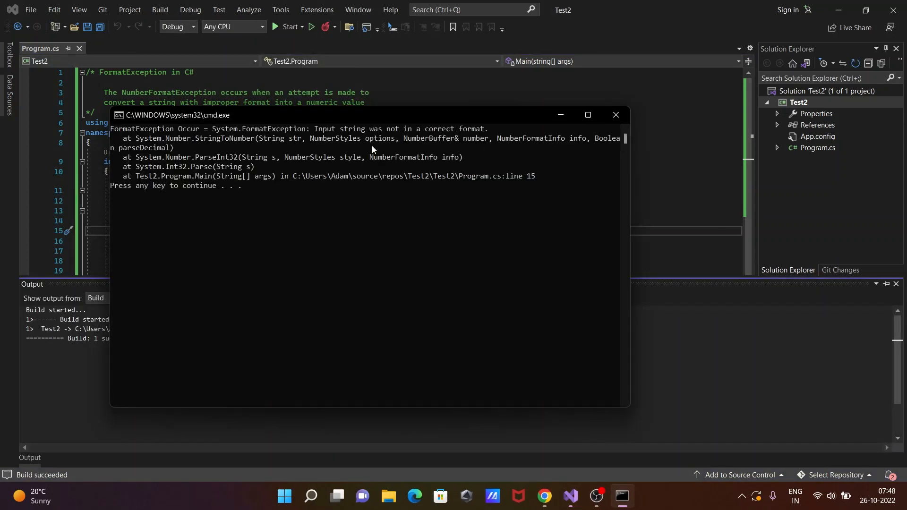
{"action": "mouse_move", "coordinate": [239, 123]}
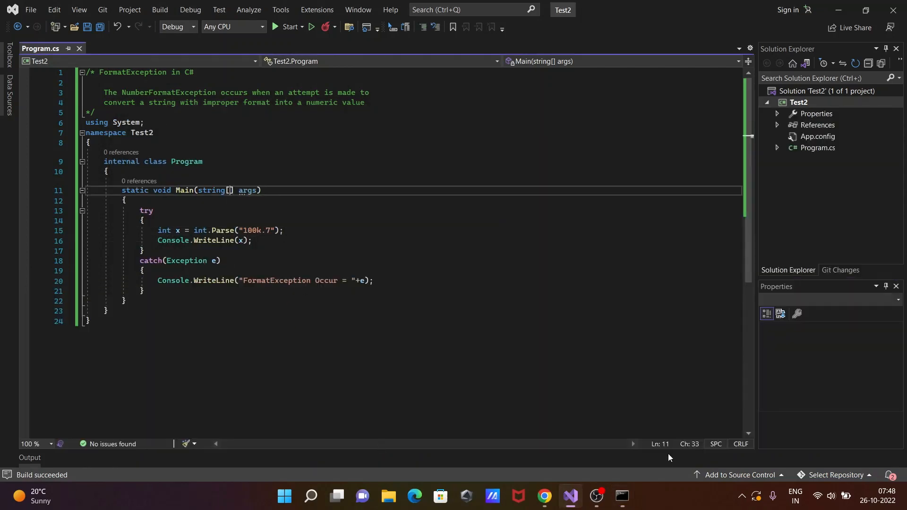
{"action": "left_click", "coordinate": [288, 27]}
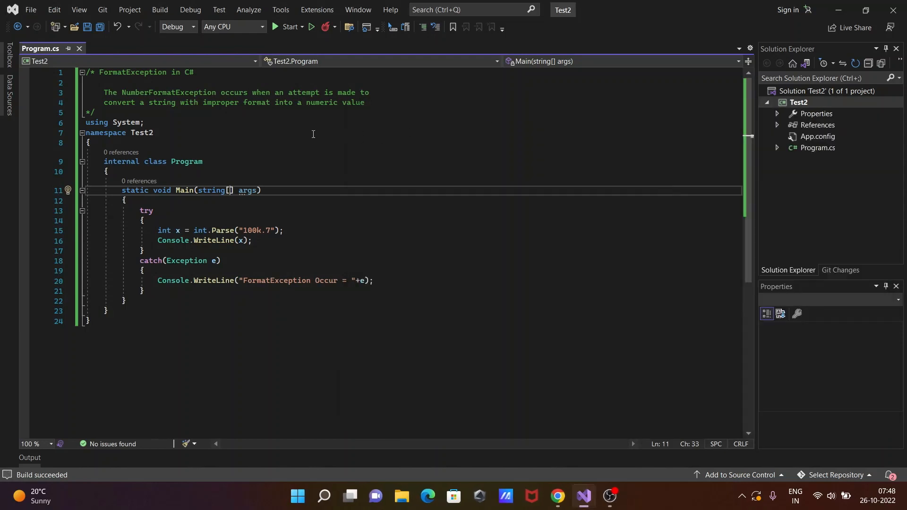
{"action": "mouse_move", "coordinate": [313, 137]}
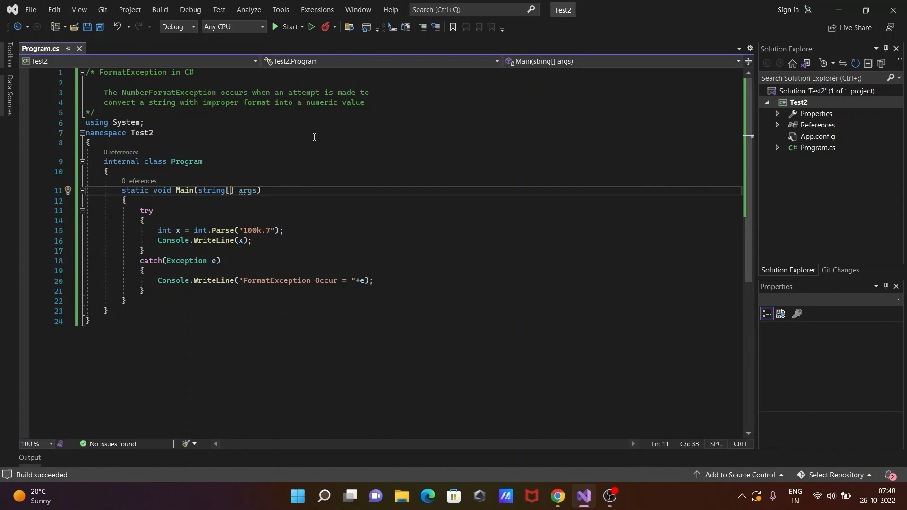
{"action": "mouse_move", "coordinate": [368, 223]}
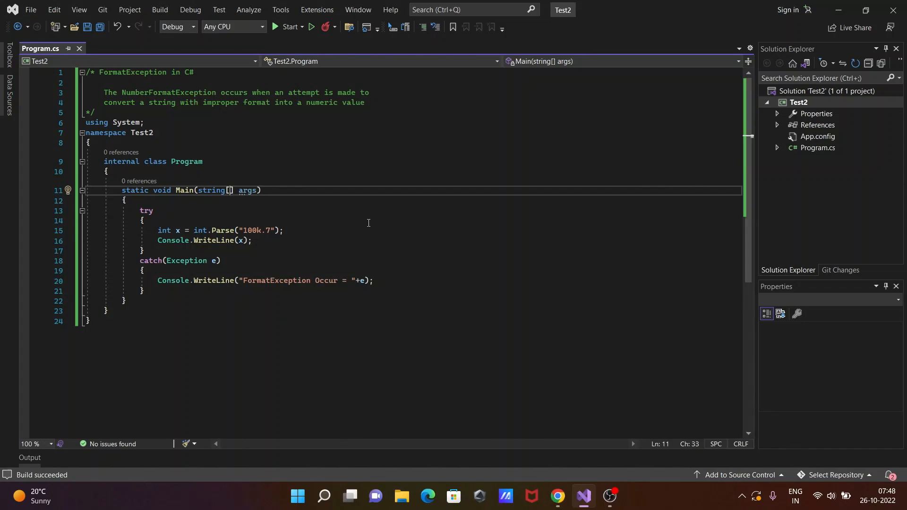